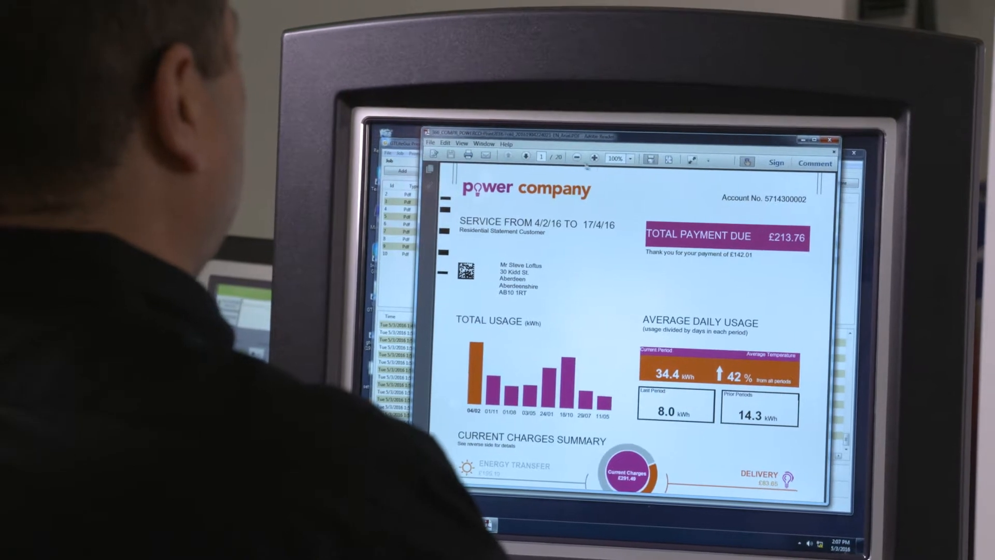
Reduce the billing statement zoom from 100% to 75% so the payment slip is visible
{"action": "left_click", "coordinate": [572, 157]}
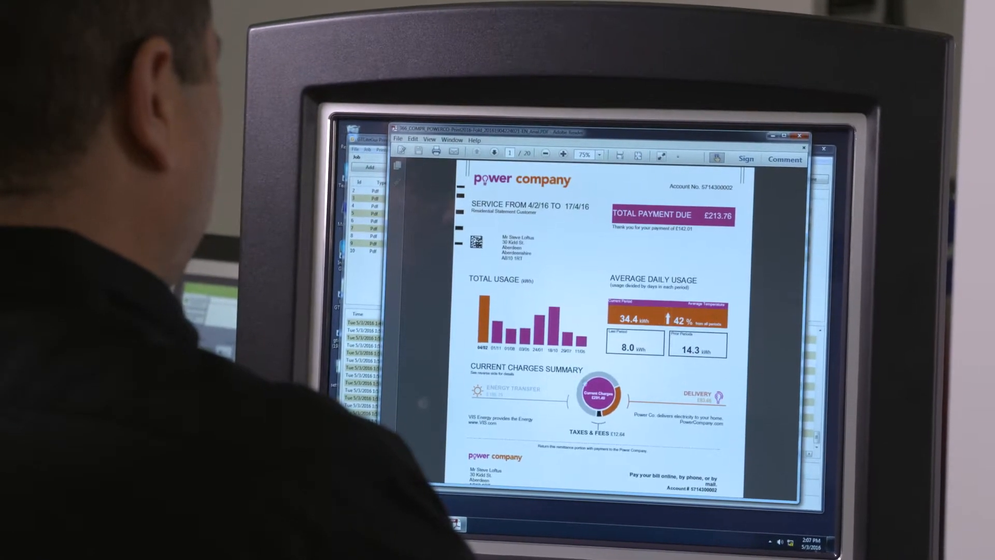